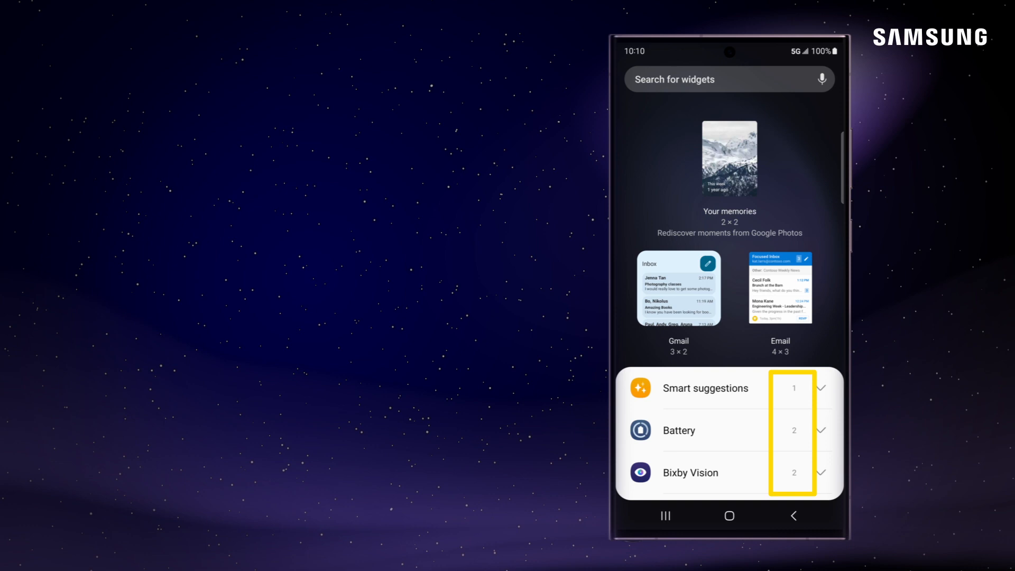
Step: Expand Smart suggestions in the widget list and add its 4×2 widget to the home screen
click(820, 388)
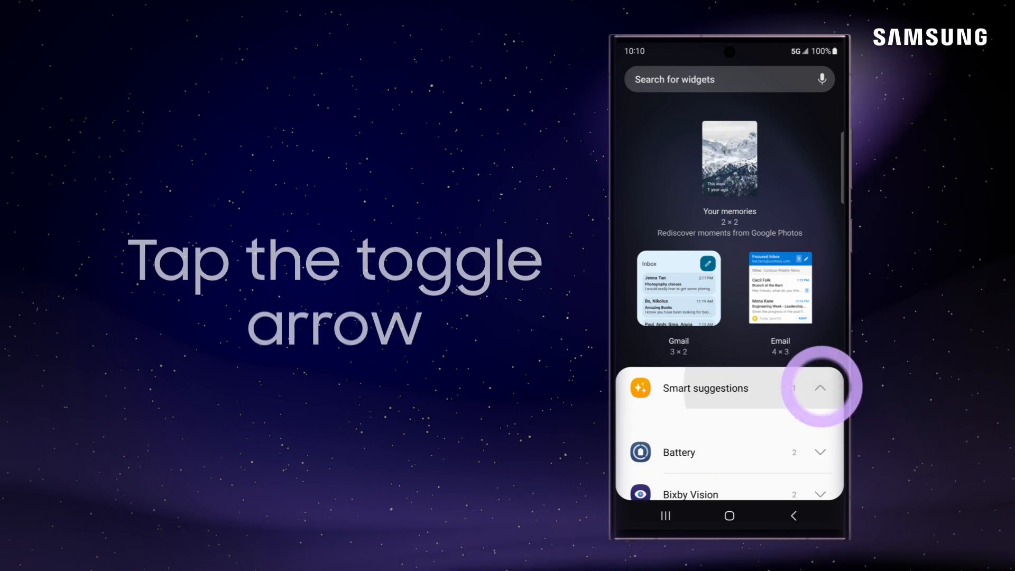
click(820, 388)
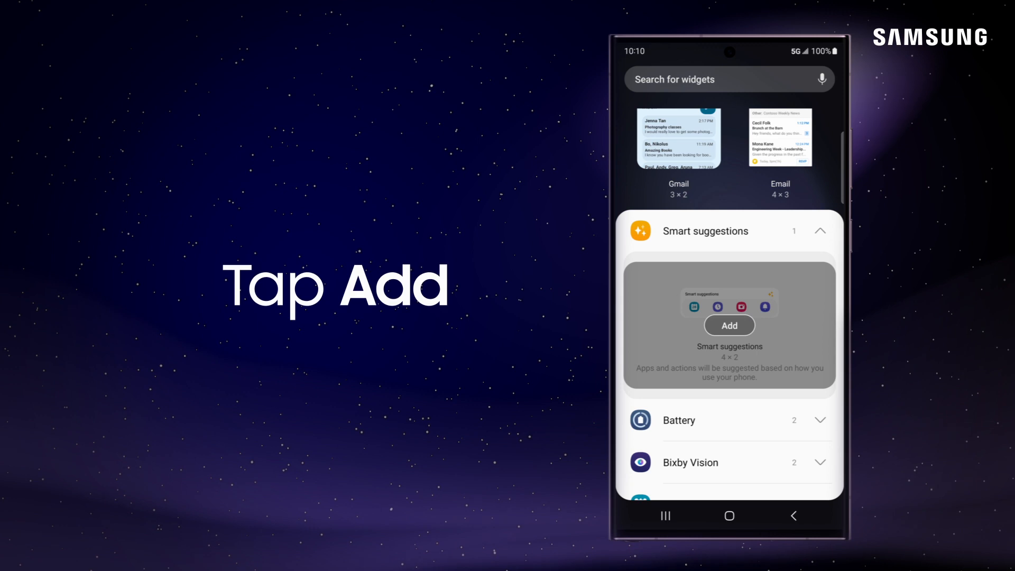
click(730, 325)
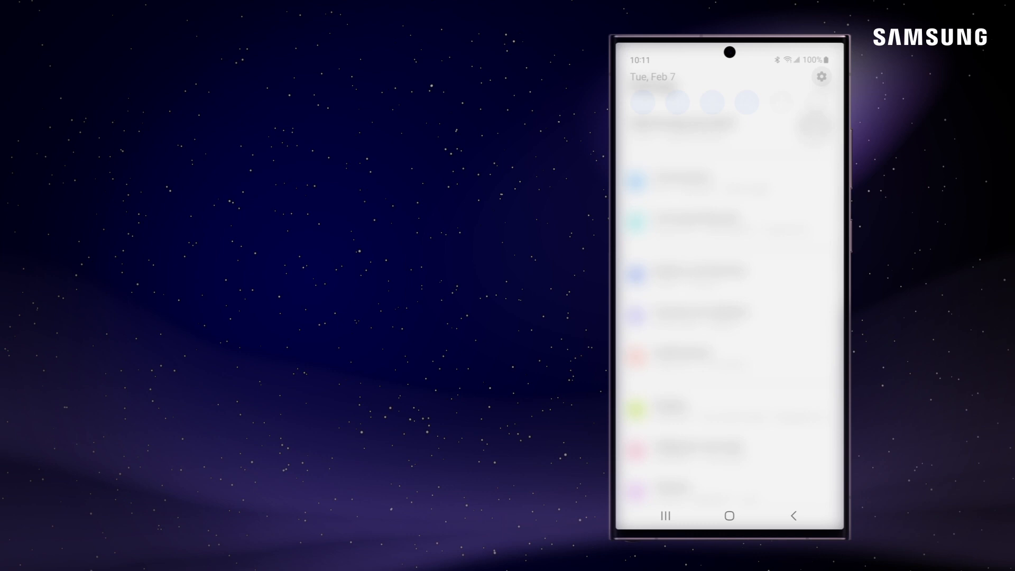
Step: Open Settings > Lock screen > Widgets to view the lock screen widget list
click(821, 76)
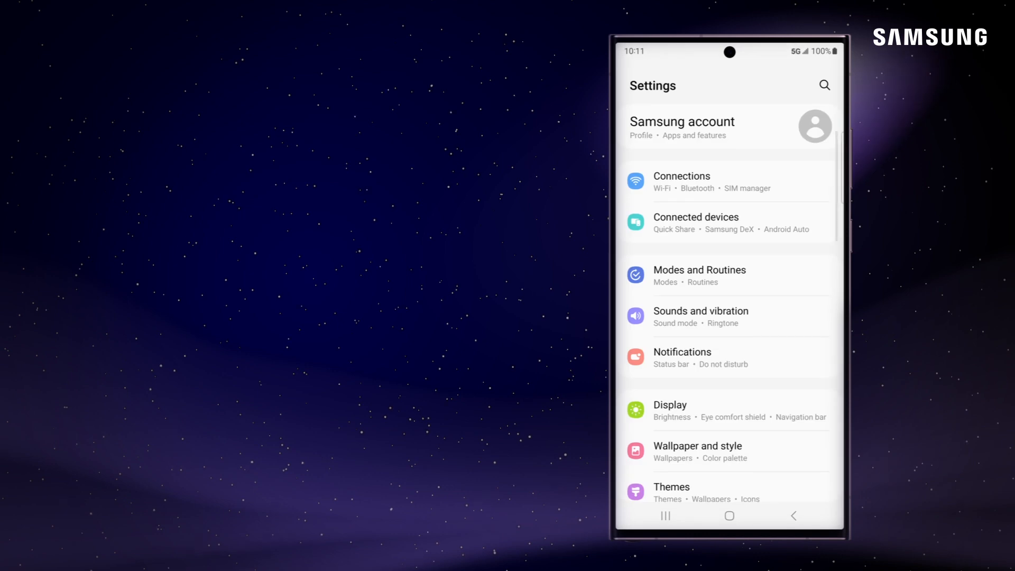
scroll(down, 3)
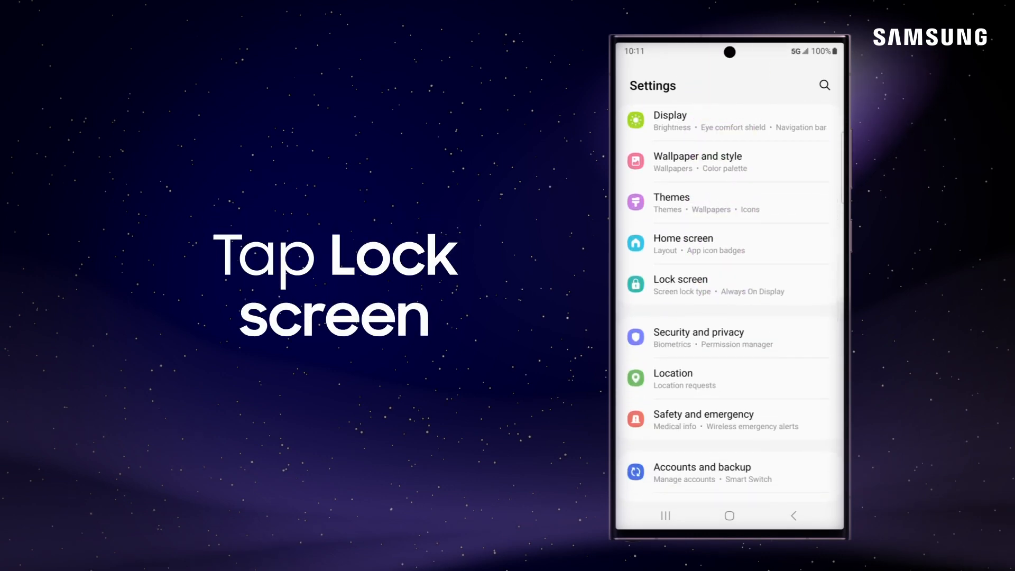
click(680, 284)
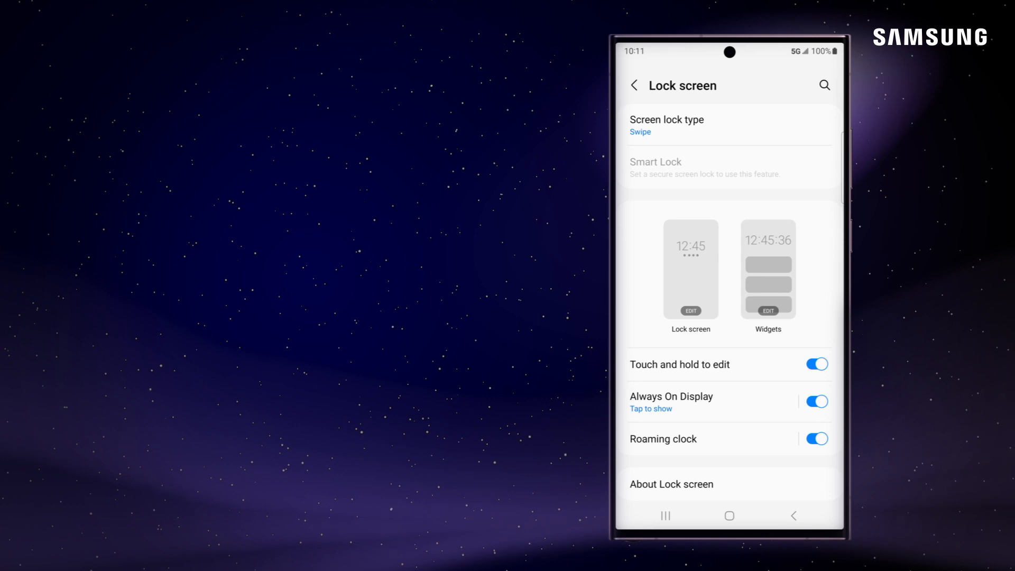
click(769, 276)
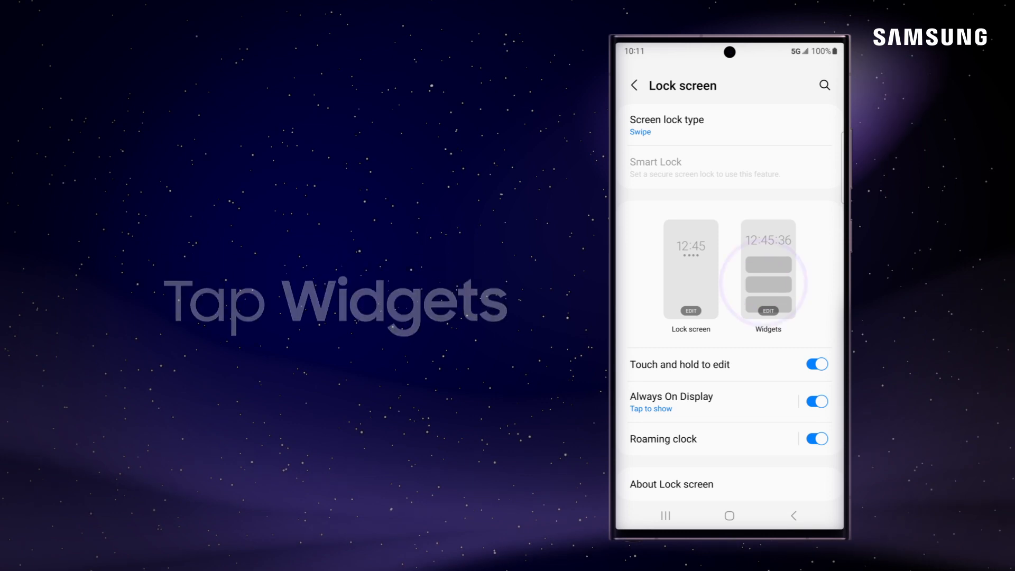
click(768, 278)
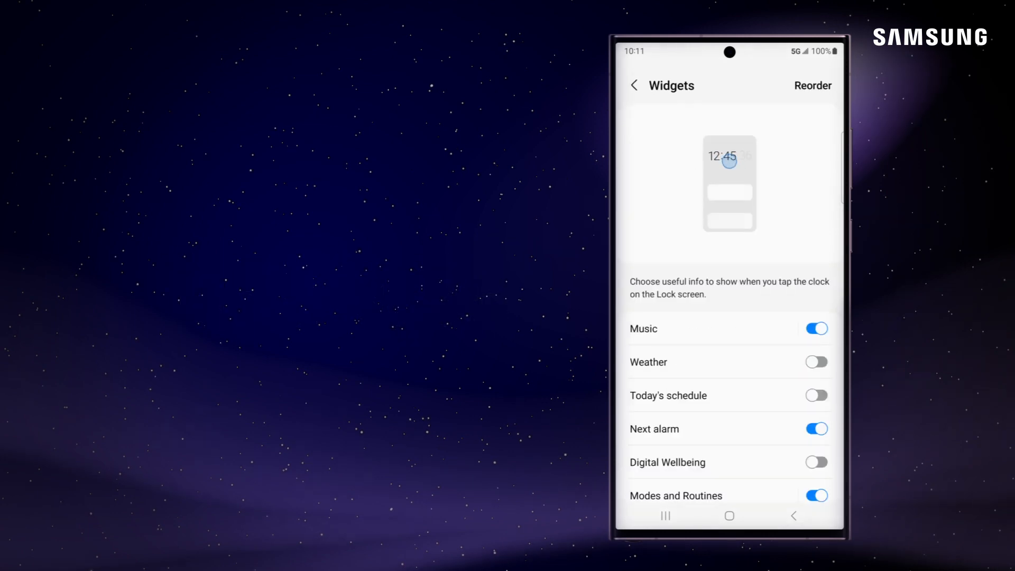
Step: Switch on Digital Wellbeing, reorder it first among lock screen widgets, then return home
click(816, 462)
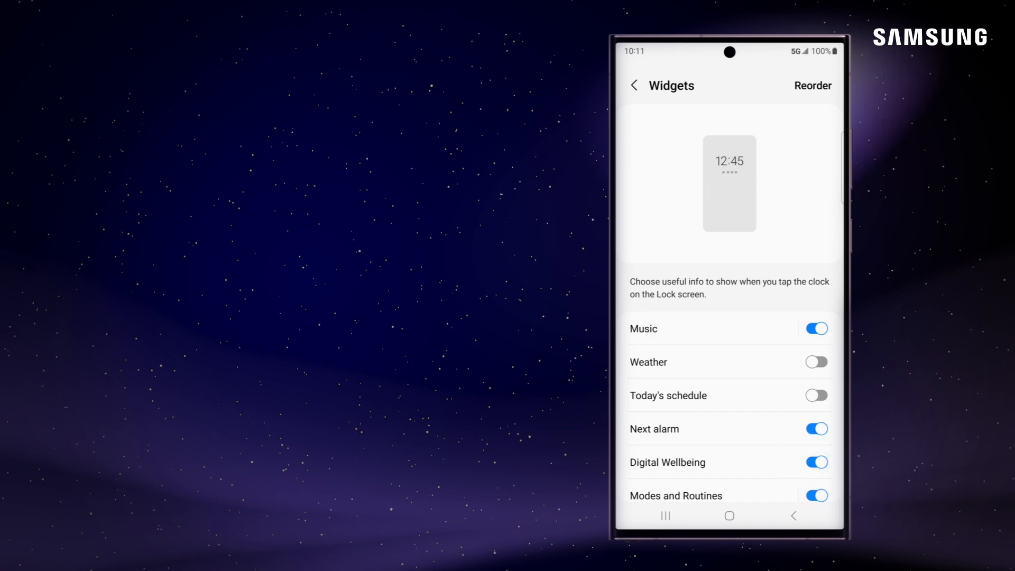
click(813, 85)
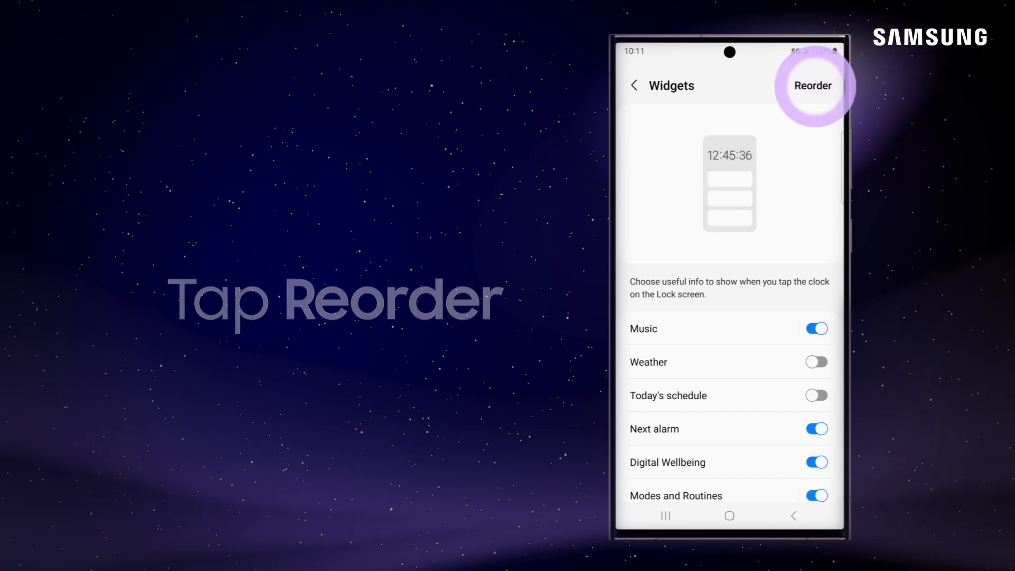
click(813, 85)
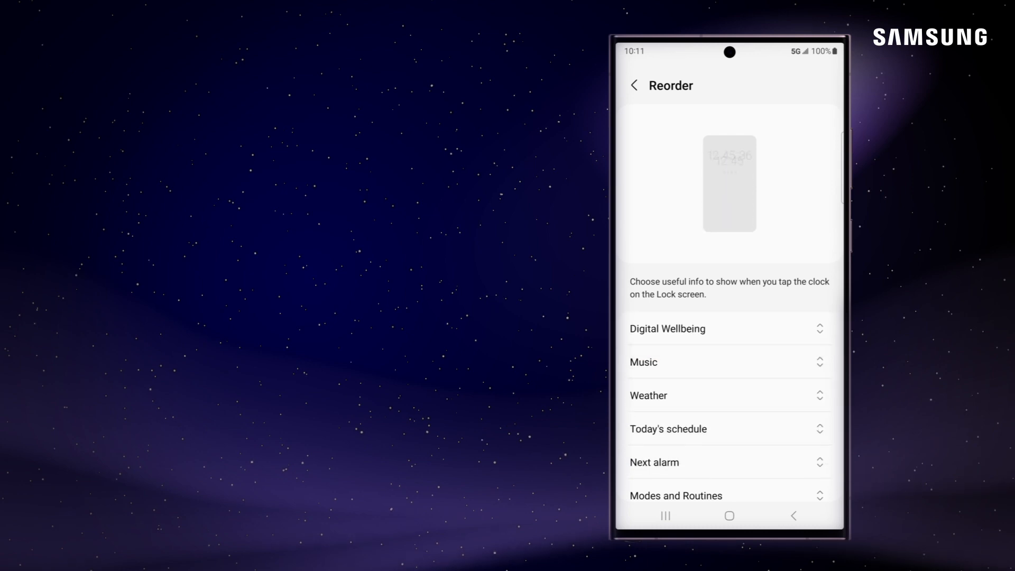
click(636, 85)
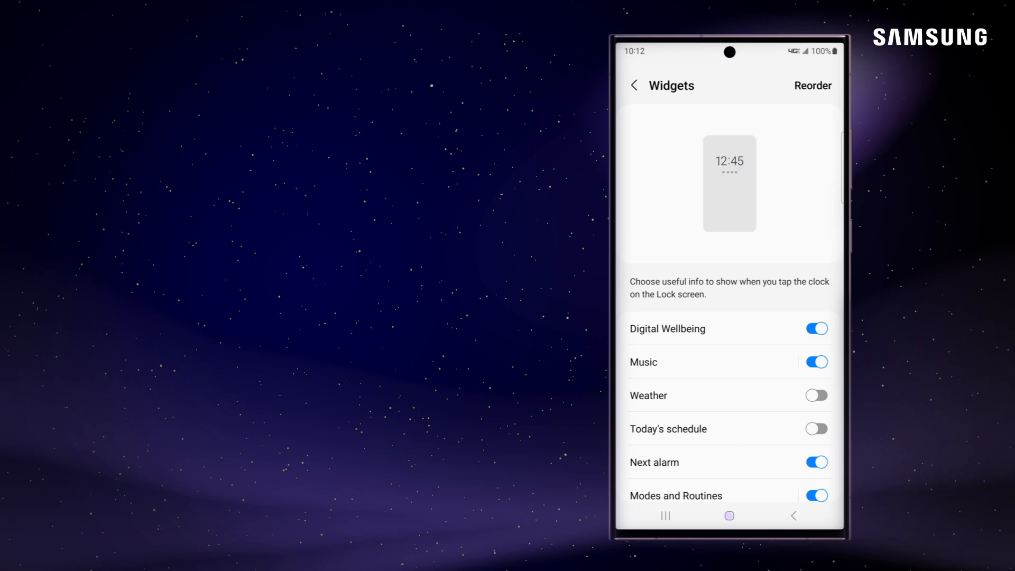
click(728, 516)
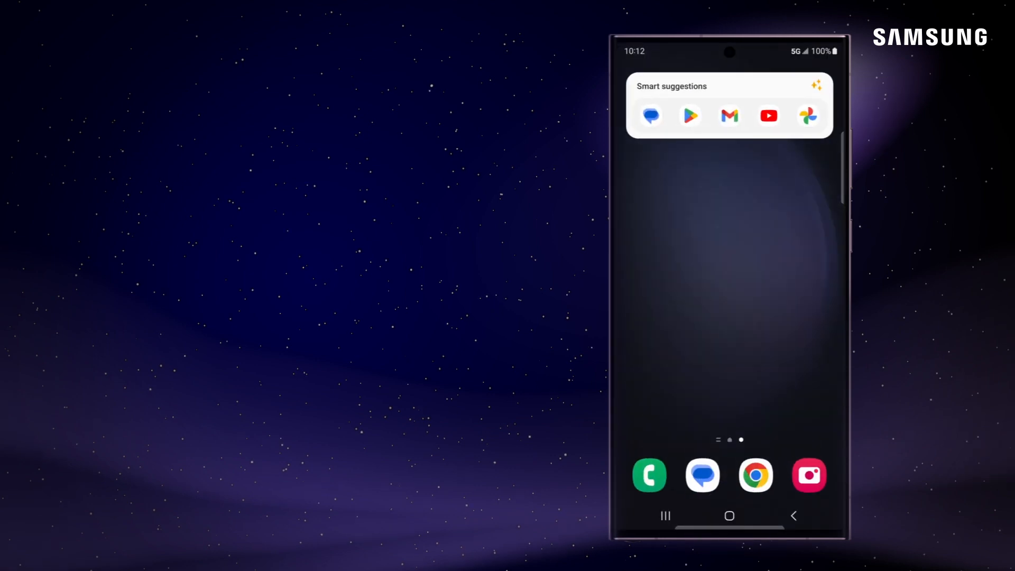